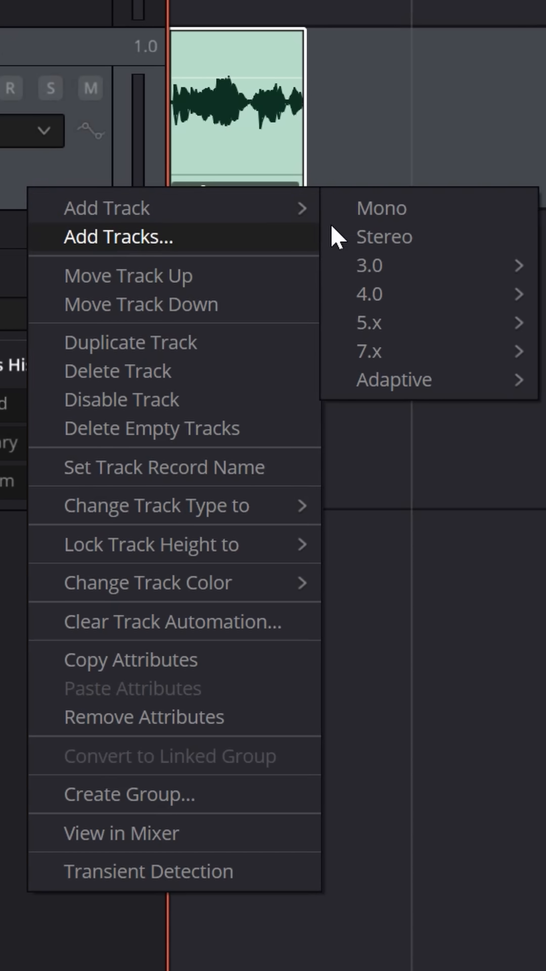
# Add a new empty mono audio track to the Fairlight timeline.
pyautogui.click(381, 208)
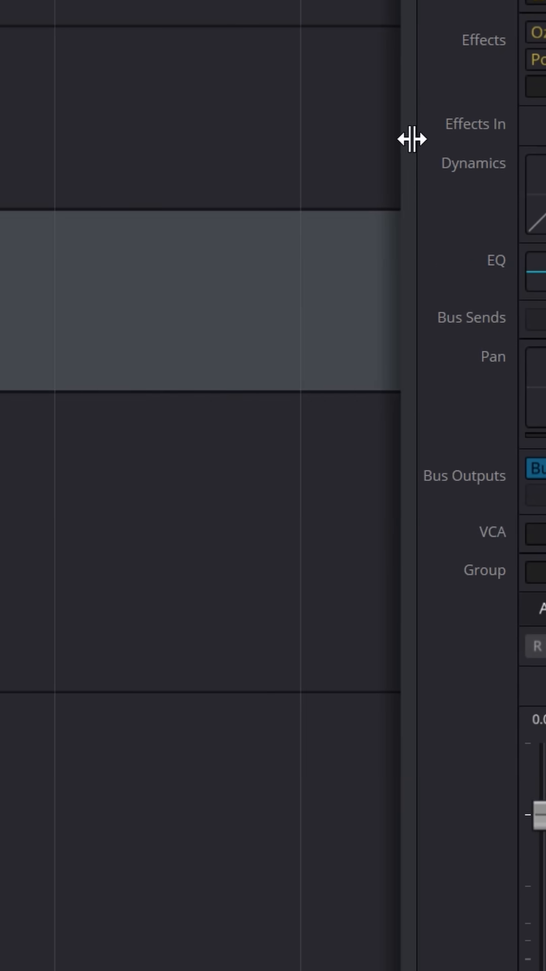
# Show the Mixer and bring up the input menu for the new Audio 3 track.
pyautogui.click(257, 62)
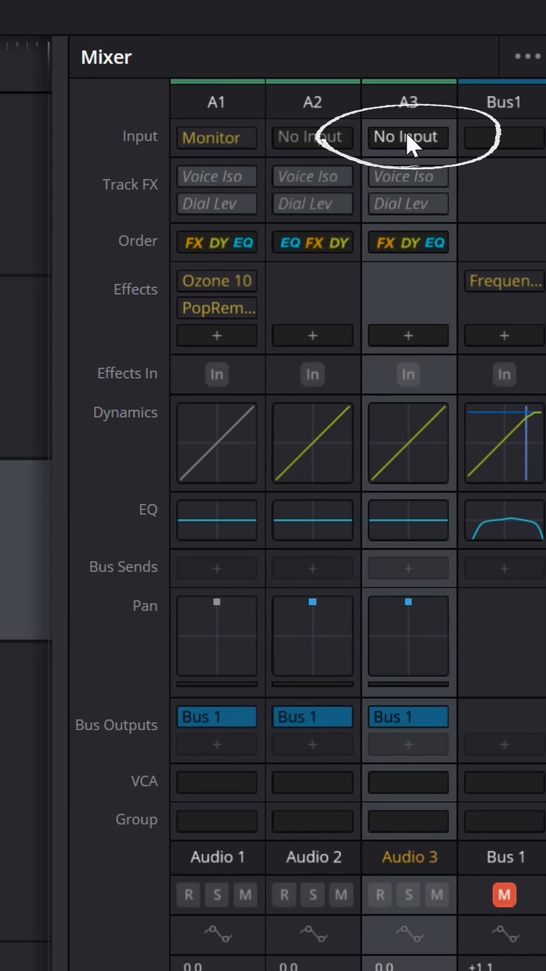
pyautogui.click(407, 137)
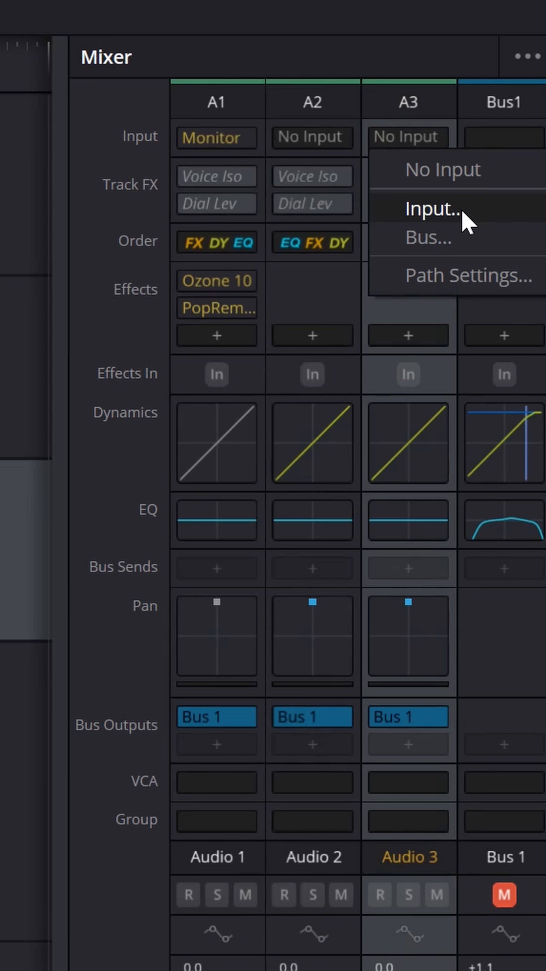
# Bring up the Patch Input window listing the USB microphone inputs for Audio 3.
pyautogui.click(437, 208)
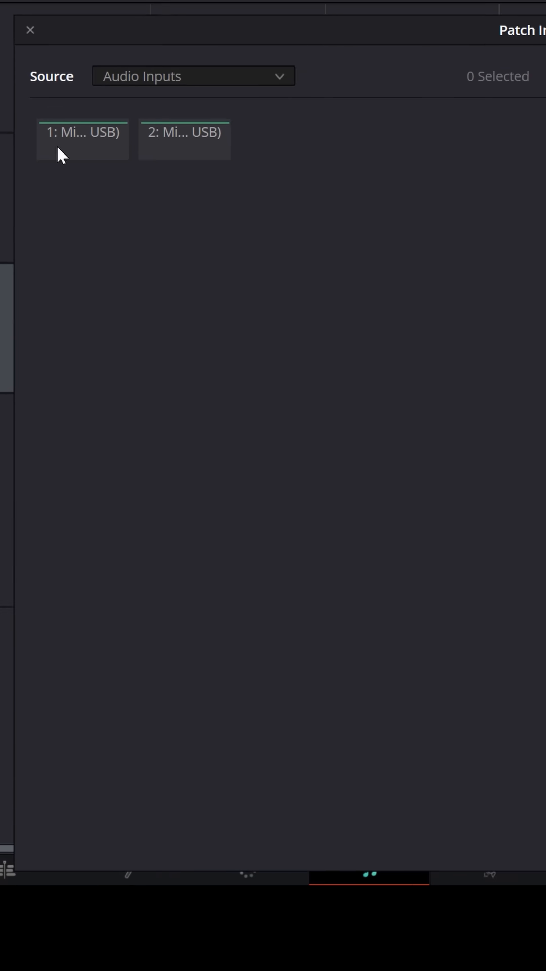
pyautogui.moveTo(83, 198)
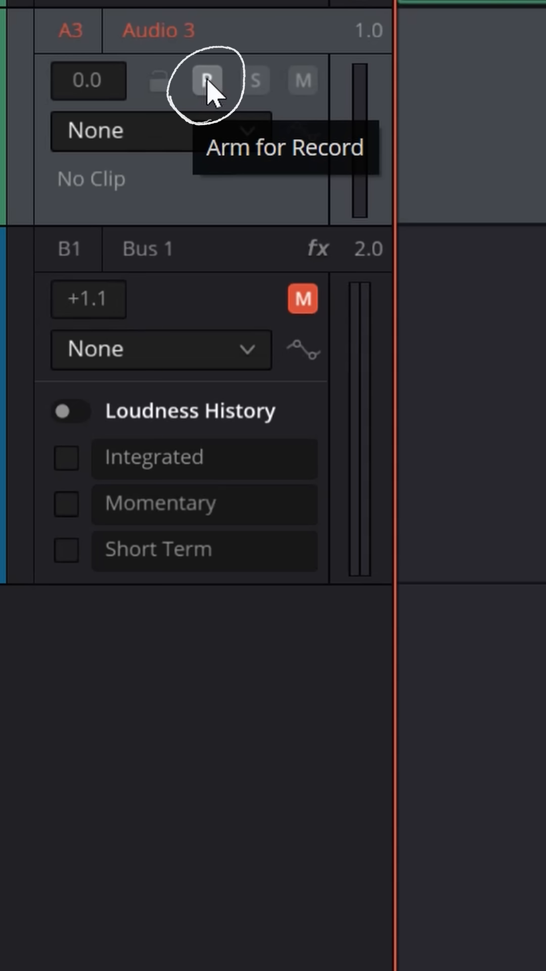
# Arm Audio 3 for recording so its meter shows the live mic signal.
pyautogui.click(206, 80)
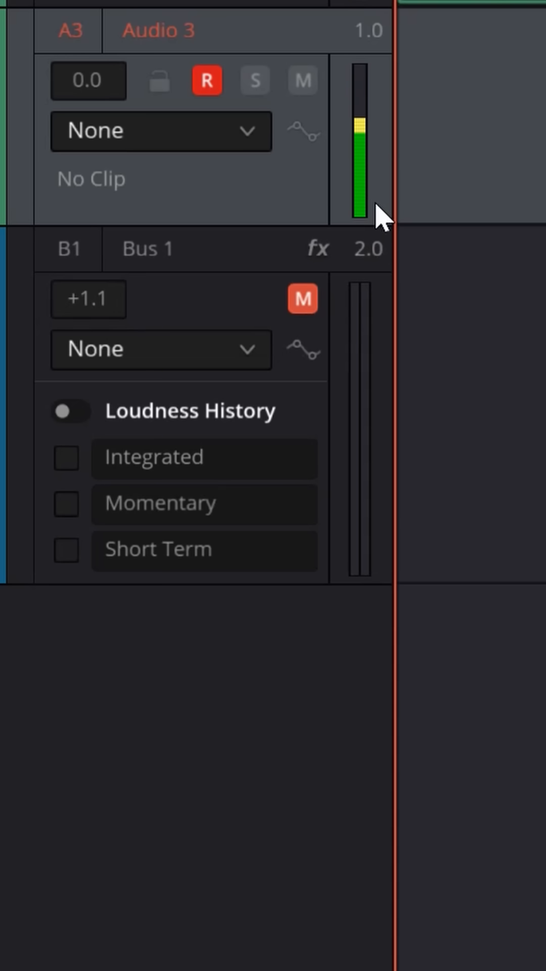
pyautogui.moveTo(301, 299)
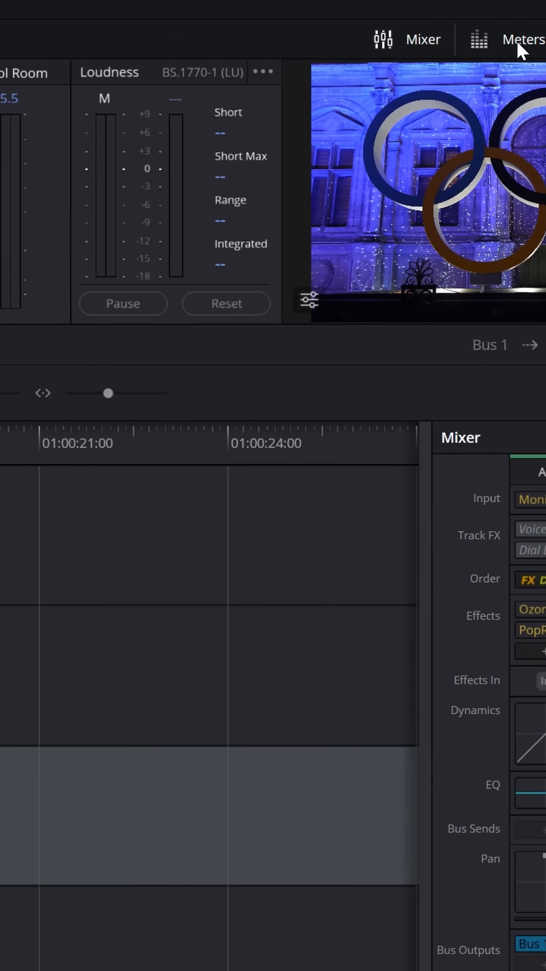
# Hide the loudness meters and float the video viewer above the timeline.
pyautogui.click(259, 55)
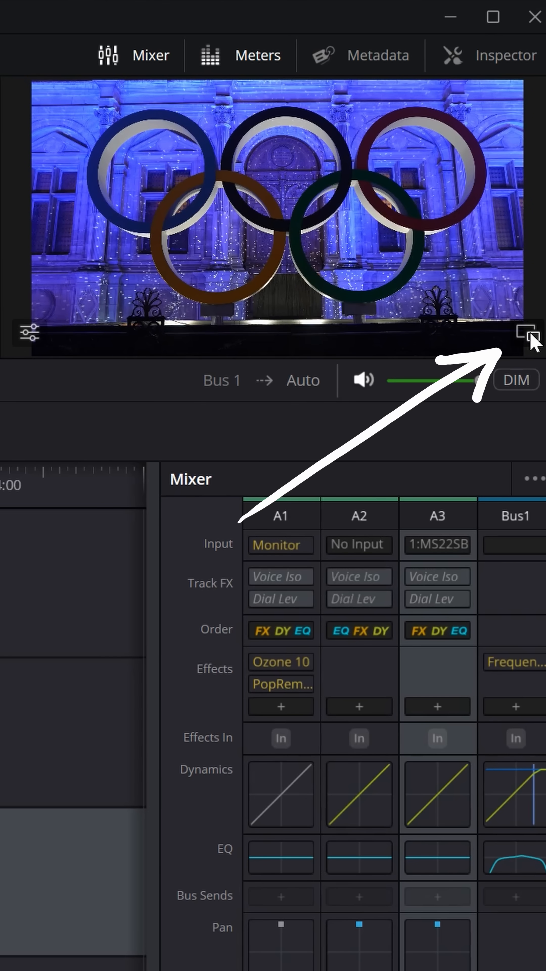
pyautogui.click(526, 334)
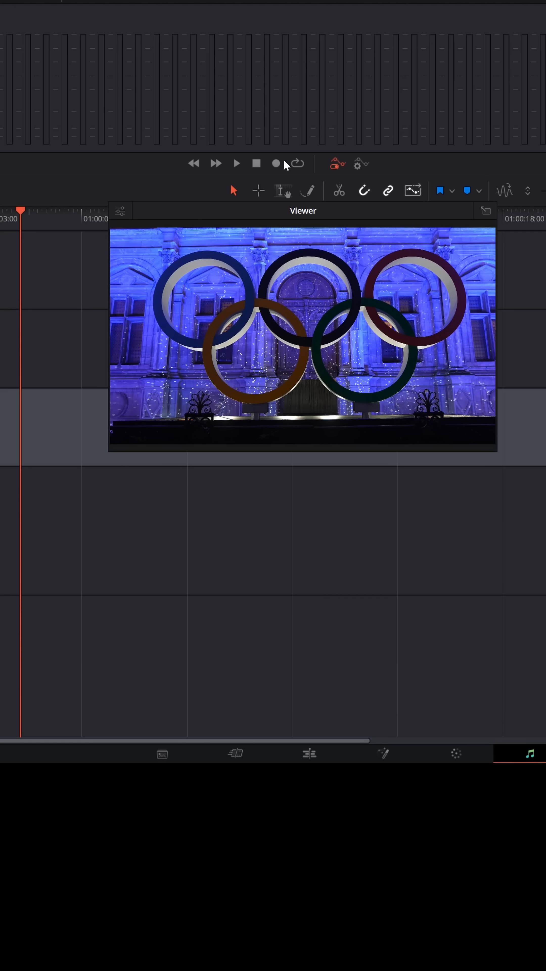
# Start recording the voiceover, growing a red clip on Audio 3.
pyautogui.click(276, 163)
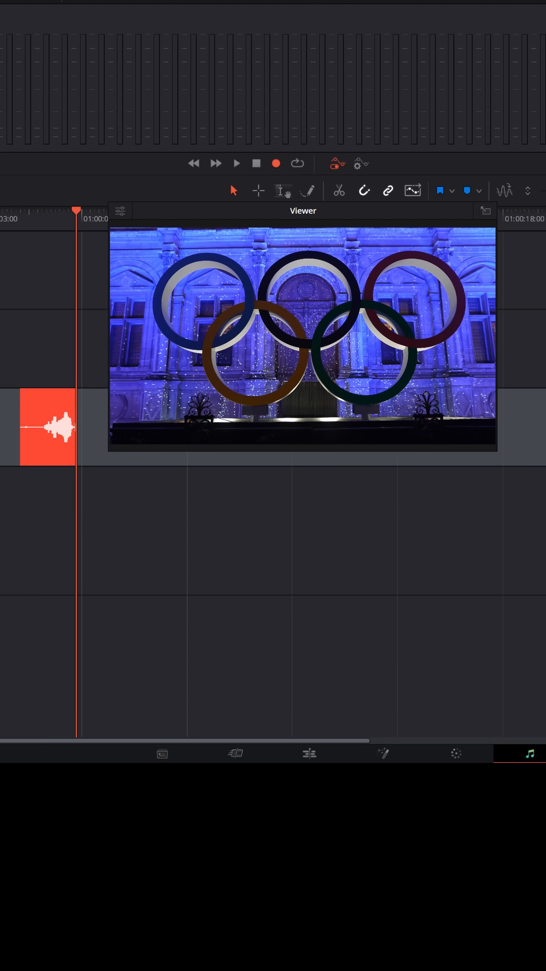